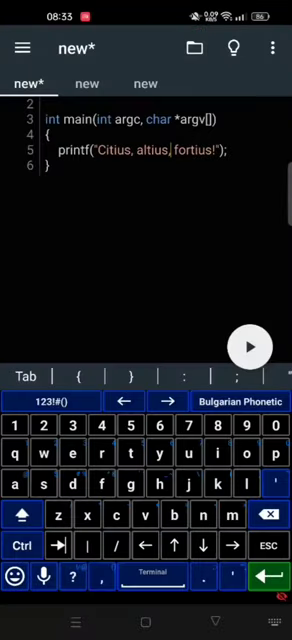
Leave the 'Citius, altius, fortius!' program for the Android app grid.
{"action": "left_click", "coordinate": [247, 346]}
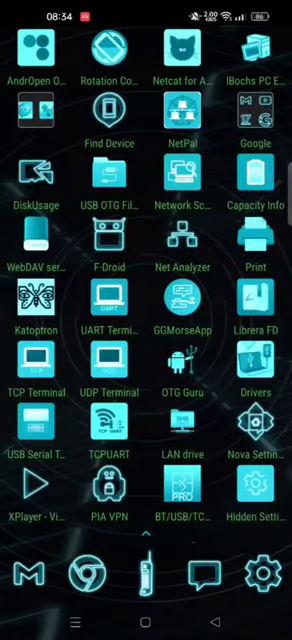
Scroll the app drawer to reach Cxxdroid and open its terminal.
{"action": "scroll", "scroll_direction": "left", "scroll_amount": 3}
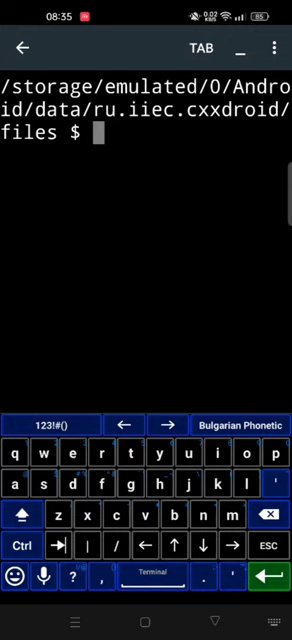
Move Cxxdroid's shell into app_HOME and print the PATH list with echo $PATH.
{"action": "left_click", "coordinate": [117, 515]}
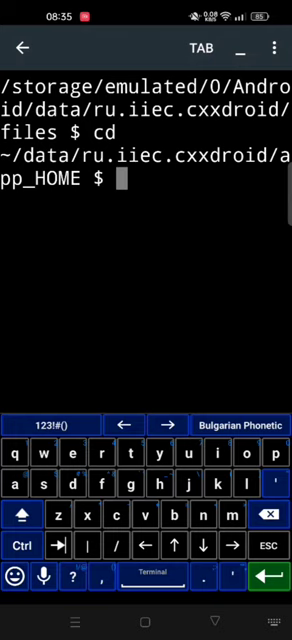
{"action": "type", "text": "echo $PATH"}
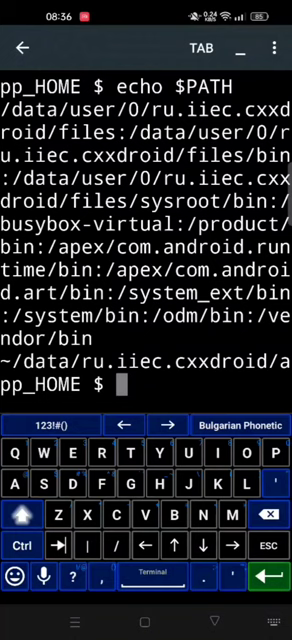
{"action": "key", "text": "HOME"}
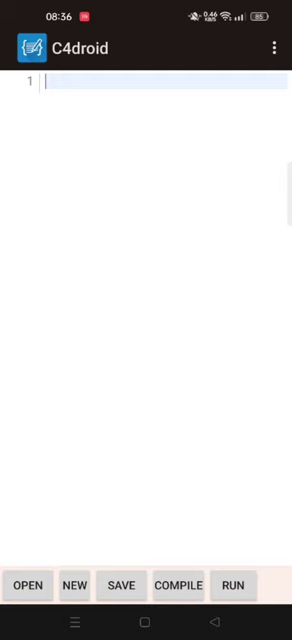
Open C4droid's Run terminal and run echo $PATH there.
{"action": "left_click", "coordinate": [278, 48]}
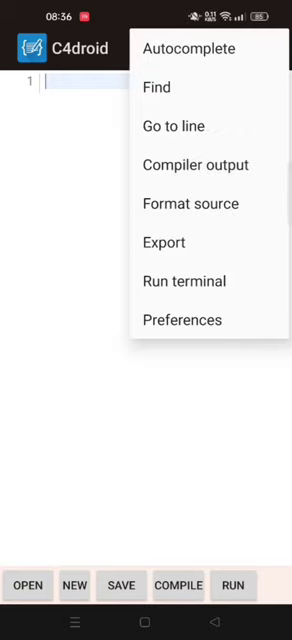
{"action": "left_click", "coordinate": [184, 281]}
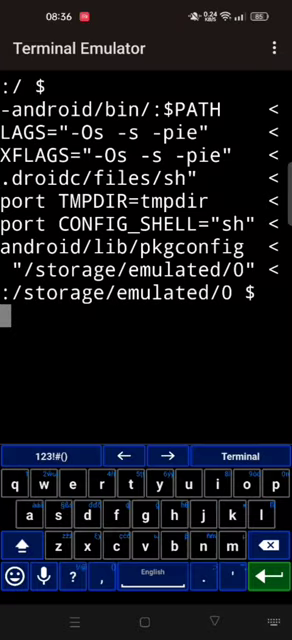
{"action": "type", "text": "echo $"}
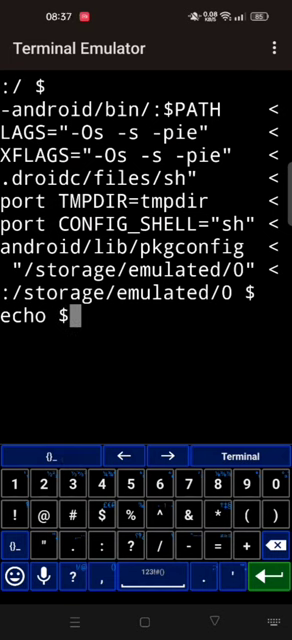
{"action": "type", "text": "PATH"}
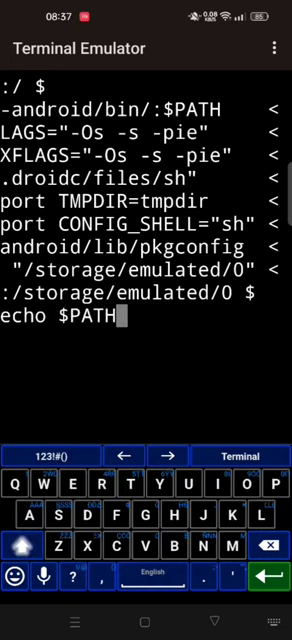
{"action": "key", "text": "Enter"}
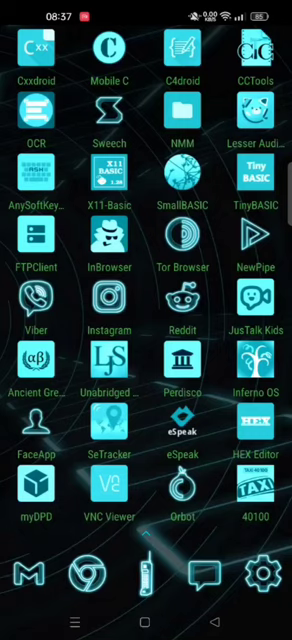
Return to Cxxdroid's terminal with the PATH output and start typing clear.
{"action": "left_click", "coordinate": [38, 47]}
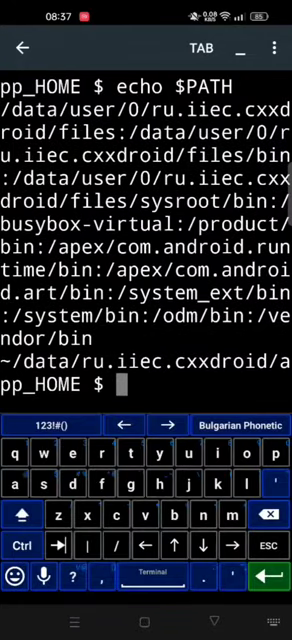
{"action": "type", "text": "clea"}
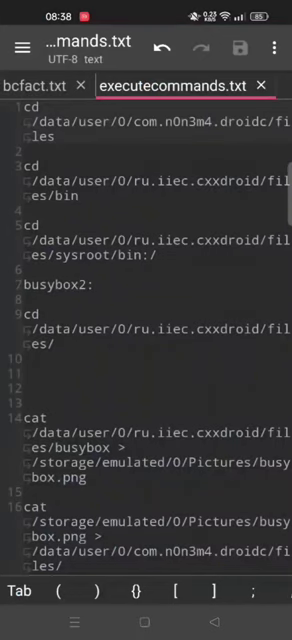
Copy the cd command from the executecommands.txt notes.
{"action": "scroll", "scroll_direction": "down", "scroll_amount": 3}
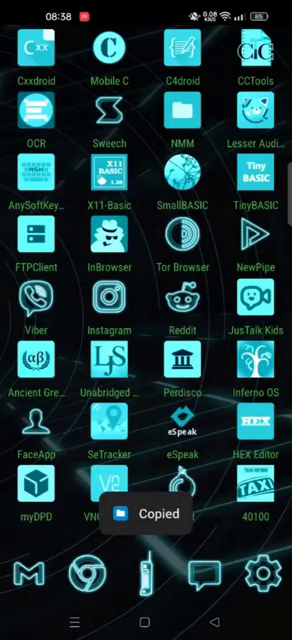
Change into Cxxdroid's files directory, then list and run busybox to show its applets.
{"action": "left_click", "coordinate": [38, 48]}
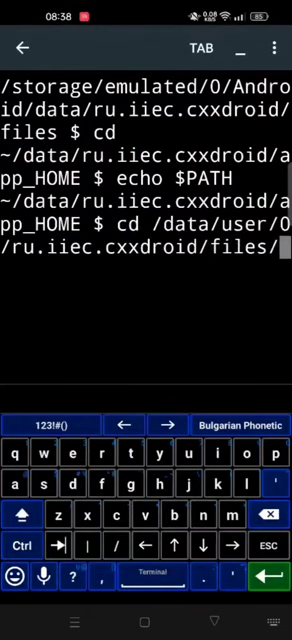
{"action": "key", "text": "Enter"}
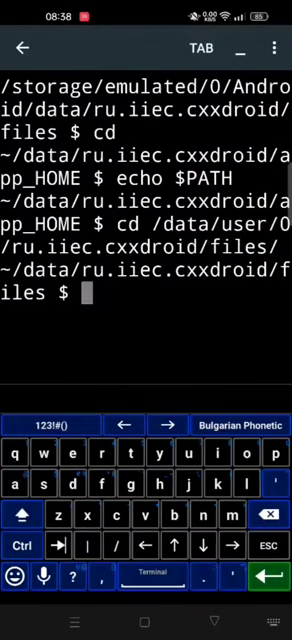
{"action": "type", "text": "ls busybox"}
{"action": "type", "text": "./"}
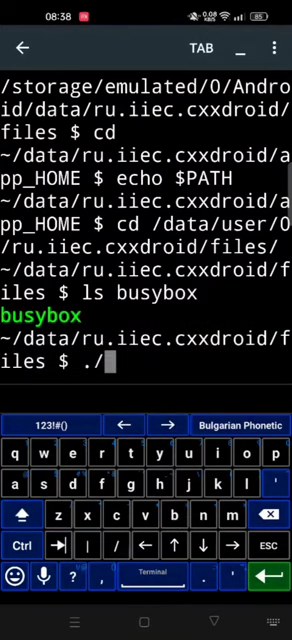
{"action": "type", "text": "busybox"}
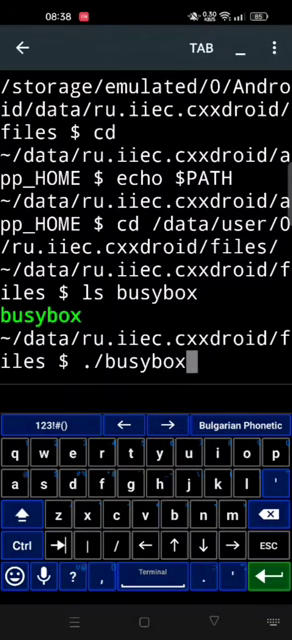
{"action": "key", "text": "Enter"}
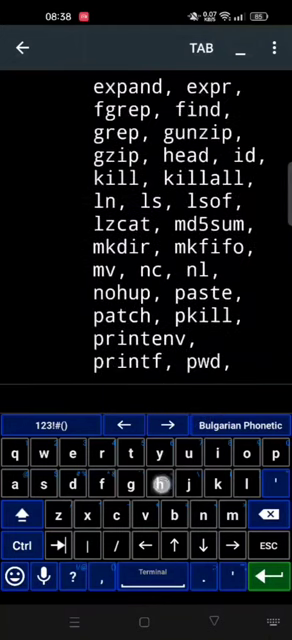
{"action": "scroll", "scroll_direction": "down", "scroll_amount": 3}
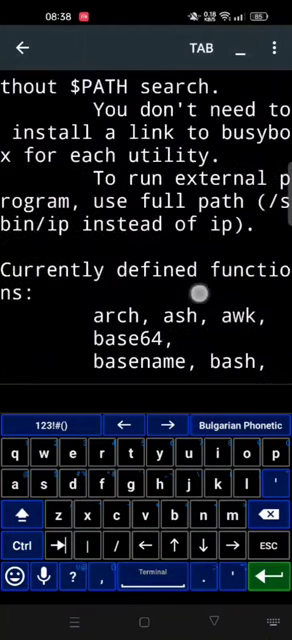
{"action": "scroll", "scroll_direction": "down", "scroll_amount": 3}
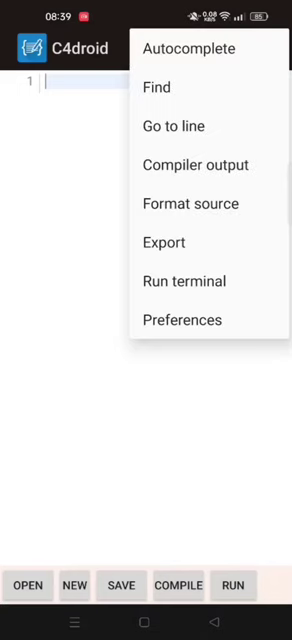
Run busybox v1.27.1 in C4droid's terminal and scroll through its function list.
{"action": "left_click", "coordinate": [184, 280]}
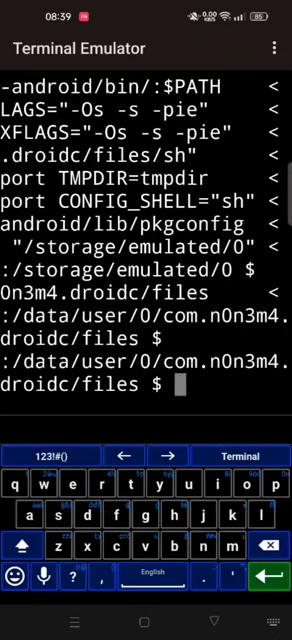
{"action": "type", "text": "."}
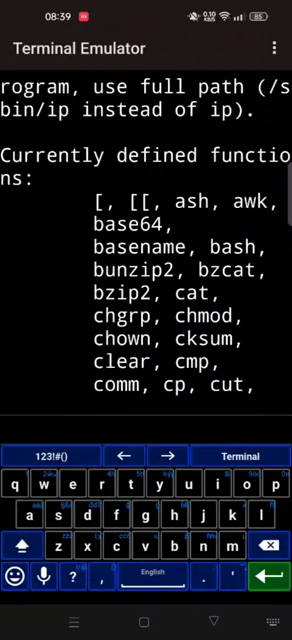
{"action": "scroll", "scroll_direction": "down", "scroll_amount": 3}
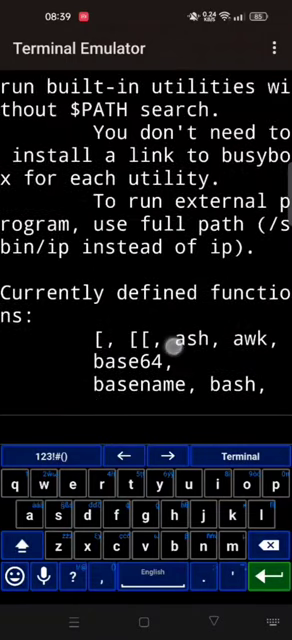
{"action": "scroll", "scroll_direction": "down", "scroll_amount": 3}
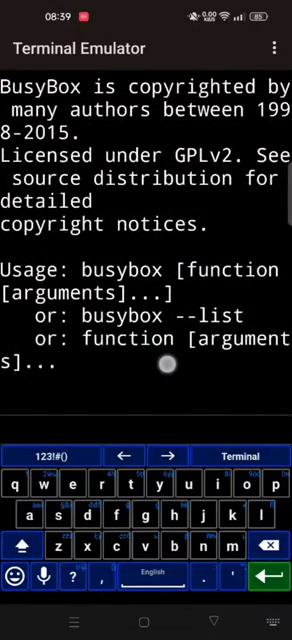
{"action": "scroll", "scroll_direction": "down", "scroll_amount": 3}
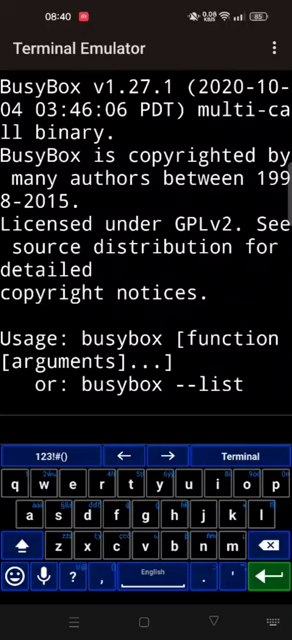
{"action": "key", "text": "HOME"}
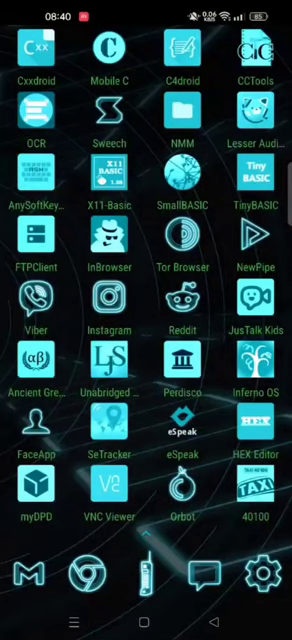
Copy the line-14 cat command that copies busybox into Pictures as busybox.png.
{"action": "left_click", "coordinate": [33, 47]}
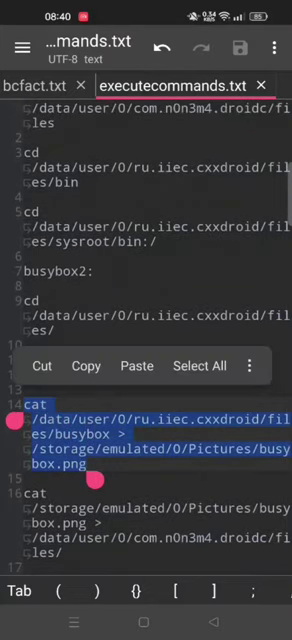
{"action": "left_click", "coordinate": [86, 366]}
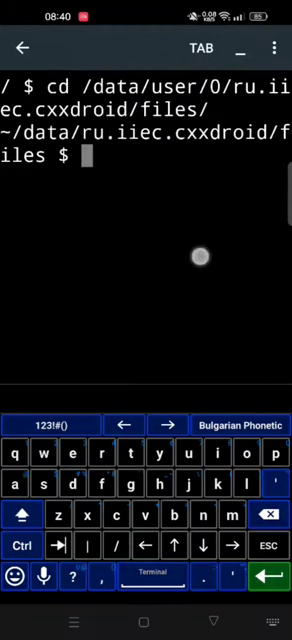
Copy busybox into Pictures with cat, retrying with the target named busy.png.
{"action": "type", "text": "cat /data/user/0/ru.iiec.cxxdroid/files/busybox > /storage/emulated/0/Pictures/busybox.png"}
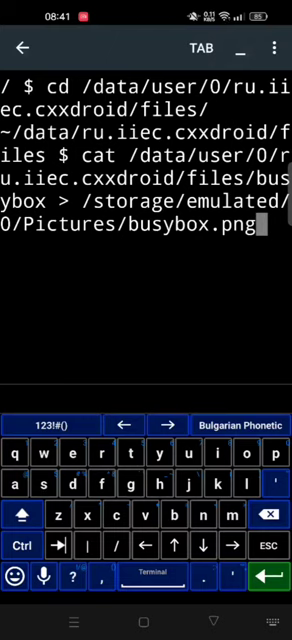
{"action": "key", "text": "Enter"}
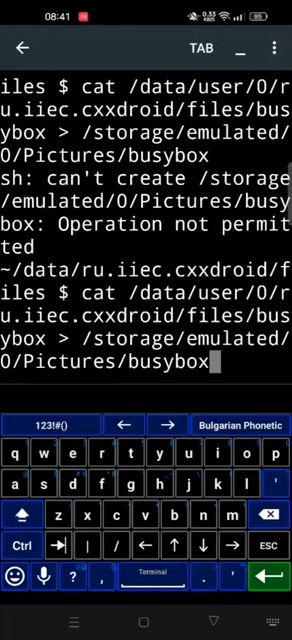
{"action": "type", "text": ".png"}
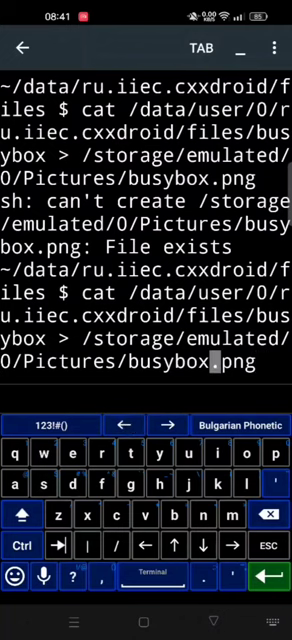
{"action": "key", "text": "Enter"}
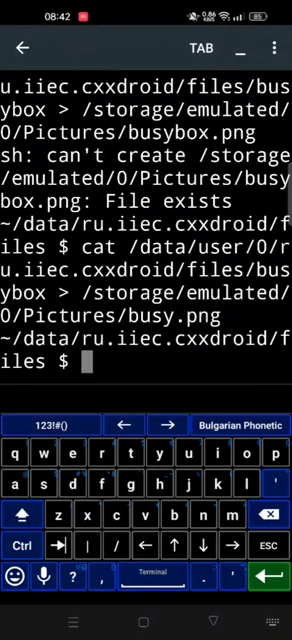
Back in executecommands.txt, copy the cat command bringing busy.png into C4droid's files folder.
{"action": "key", "text": "recent_apps"}
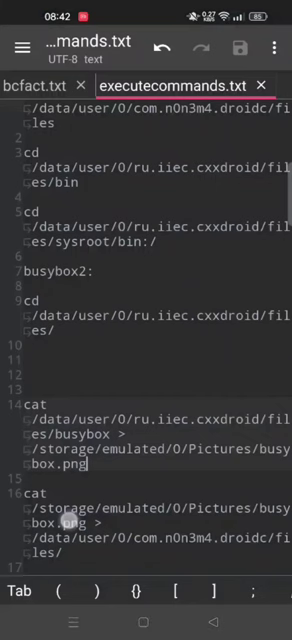
{"action": "scroll", "scroll_direction": "down", "scroll_amount": 3}
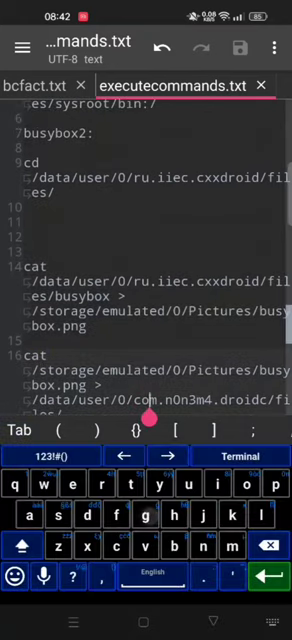
{"action": "scroll", "scroll_direction": "down", "scroll_amount": 3}
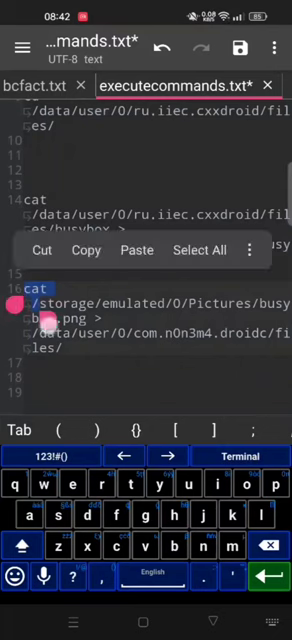
{"action": "left_click", "coordinate": [88, 249]}
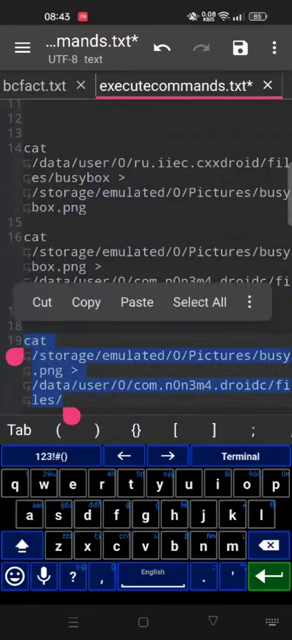
{"action": "left_click", "coordinate": [86, 302]}
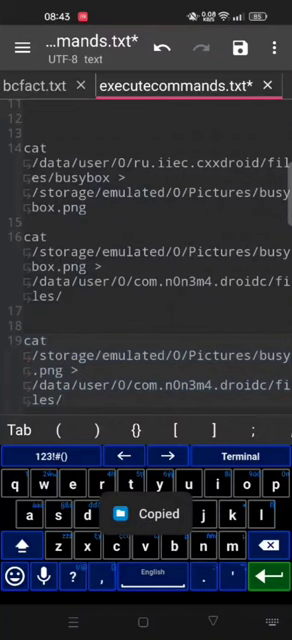
{"action": "key", "text": "HOME"}
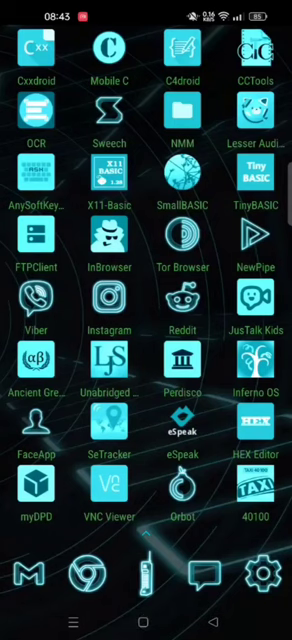
In C4droid's terminal, copy busy.png into its files directory, fixing the path after 'Is a directory'.
{"action": "left_click", "coordinate": [181, 47]}
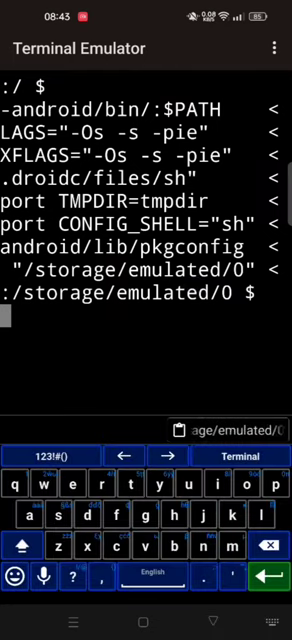
{"action": "type", "text": "n3m4.droidc/files/"}
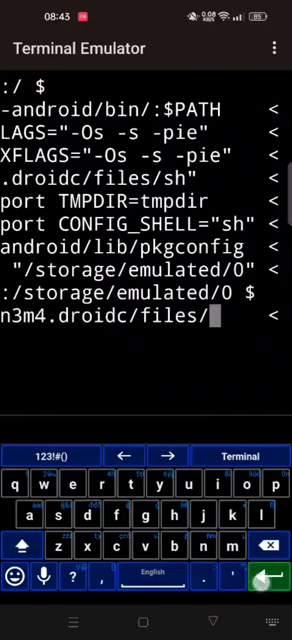
{"action": "key", "text": "Enter"}
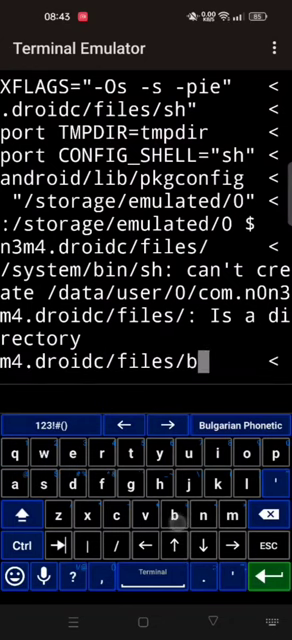
{"action": "type", "text": "usy.pn"}
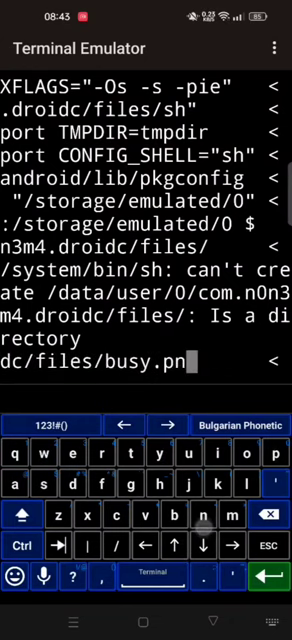
{"action": "key", "text": "Enter"}
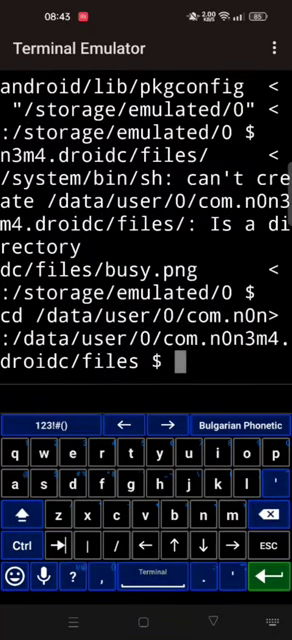
List the files in C4droid's files folder with ls.
{"action": "type", "text": "l"}
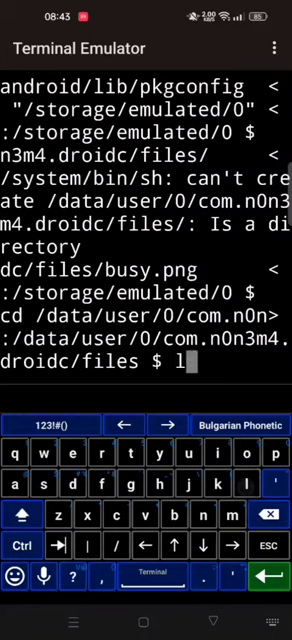
{"action": "key", "text": "Enter"}
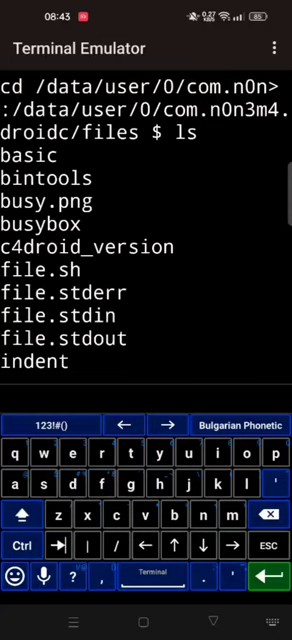
{"action": "key", "text": "Enter"}
{"action": "type", "text": "v busy.png b"}
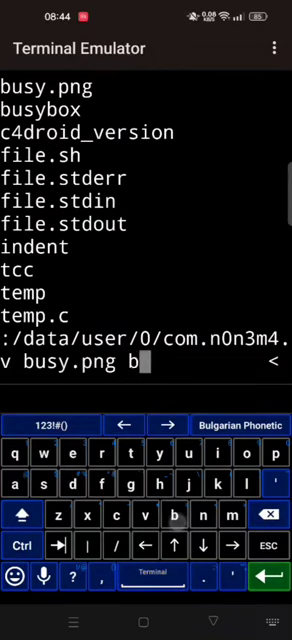
Rename busy.png to busybox2 and give busybox 770 permissions.
{"action": "type", "text": "usybox"}
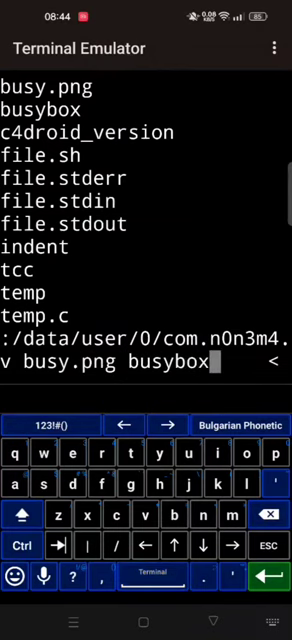
{"action": "type", "text": "2"}
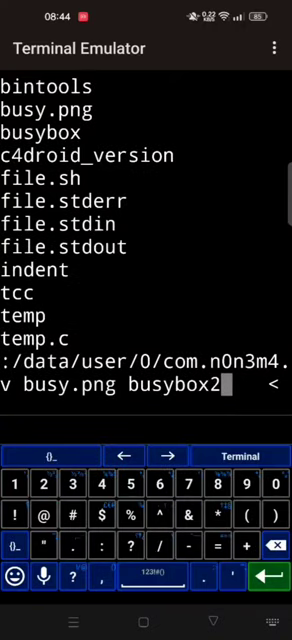
{"action": "key", "text": "Enter"}
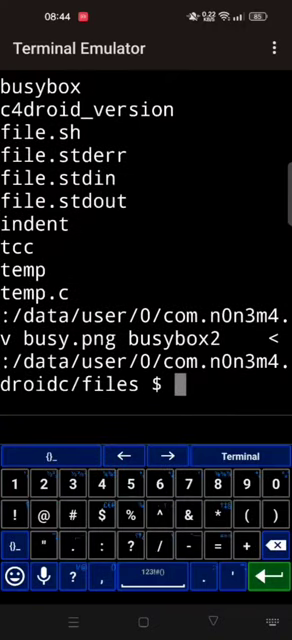
{"action": "type", "text": "ch"}
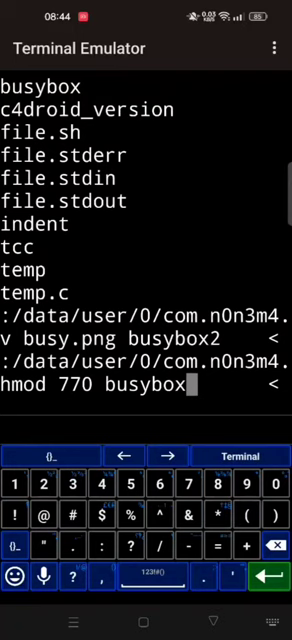
{"action": "key", "text": "Enter"}
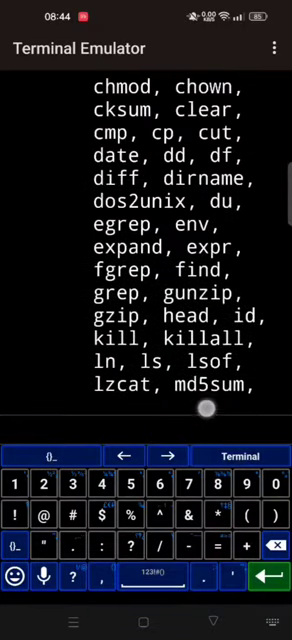
Scroll BusyBox's applet list through zcat and switch the keyboard to letters.
{"action": "scroll", "scroll_direction": "down", "scroll_amount": 3}
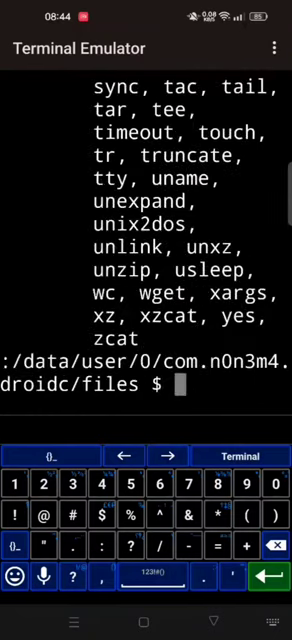
{"action": "left_click", "coordinate": [67, 457]}
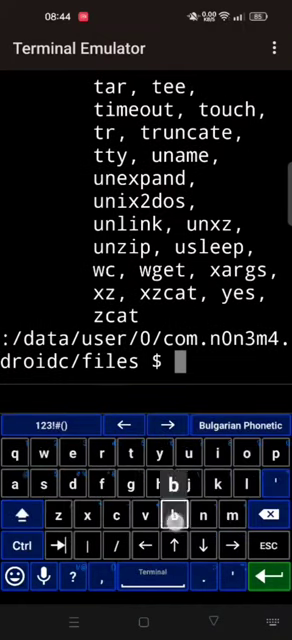
Run 'busybox nc' to print the netcat options, scroll the help, and rerun it.
{"action": "type", "text": "busybox"}
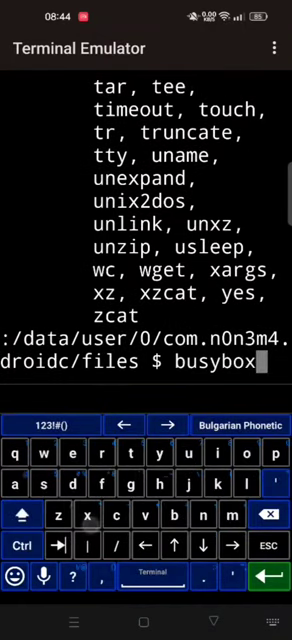
{"action": "type", "text": "nc"}
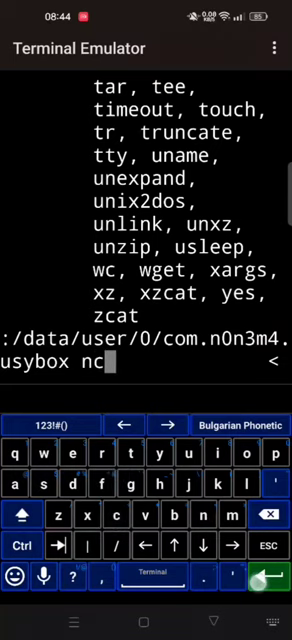
{"action": "key", "text": "Enter"}
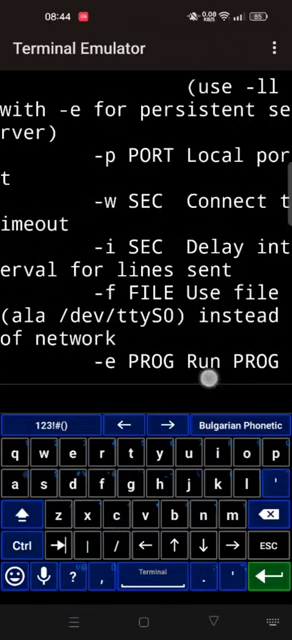
{"action": "scroll", "scroll_direction": "down", "scroll_amount": 3}
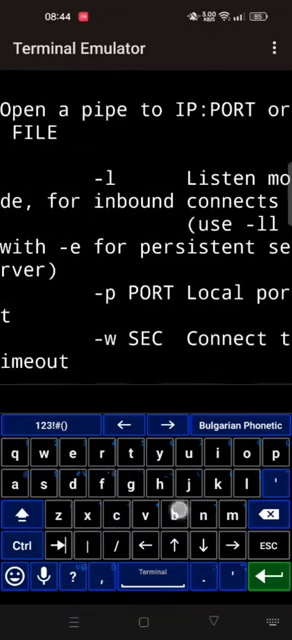
{"action": "scroll", "scroll_direction": "down", "scroll_amount": 3}
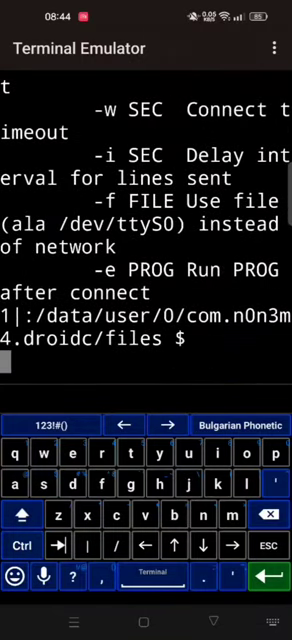
{"action": "type", "text": "busybox nc"}
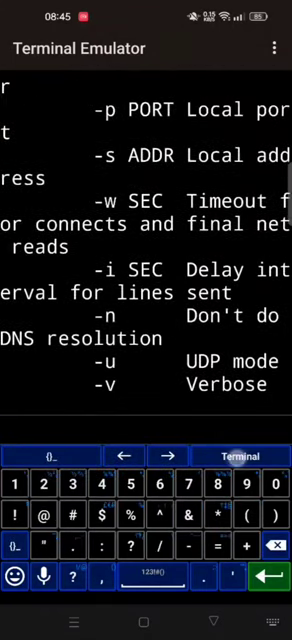
{"action": "scroll", "scroll_direction": "down", "scroll_amount": 3}
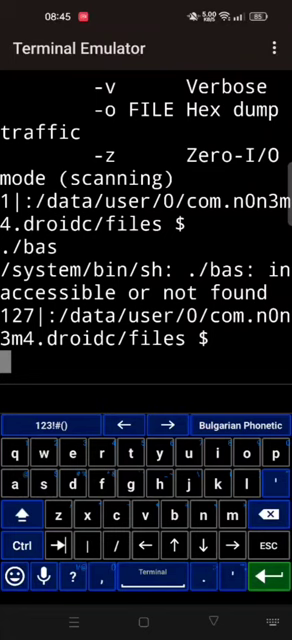
List the folder with ls, then launch the bas 2.4 interpreter with ./basic.
{"action": "type", "text": "ls"}
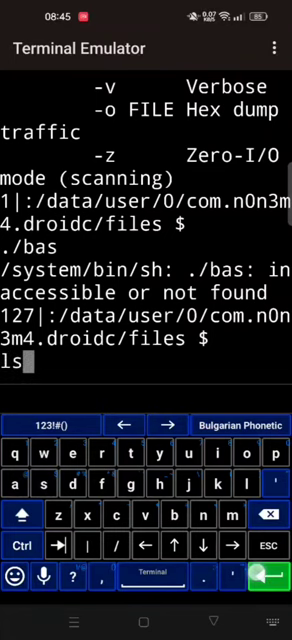
{"action": "key", "text": "Enter"}
{"action": "type", "text": "./b"}
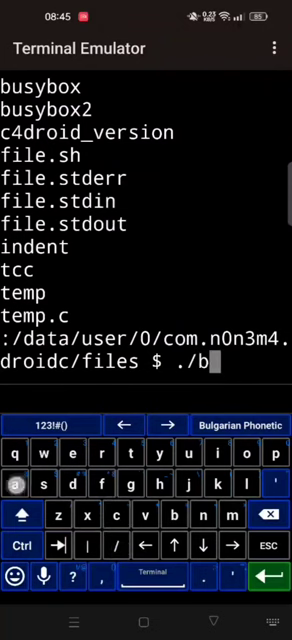
{"action": "type", "text": "as"}
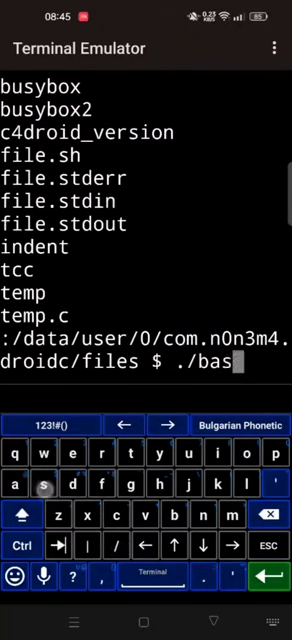
{"action": "key", "text": "Enter"}
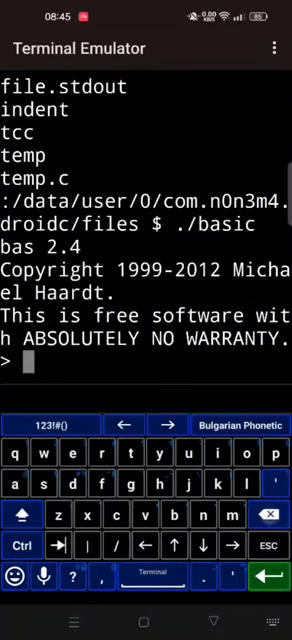
In BASIC, print "Victory at last!", exit with system, and return home.
{"action": "type", "text": "print \""}
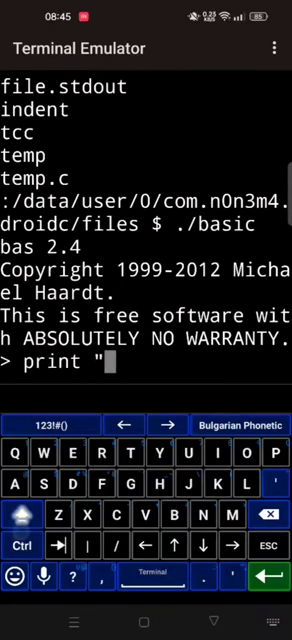
{"action": "type", "text": "Victory at"}
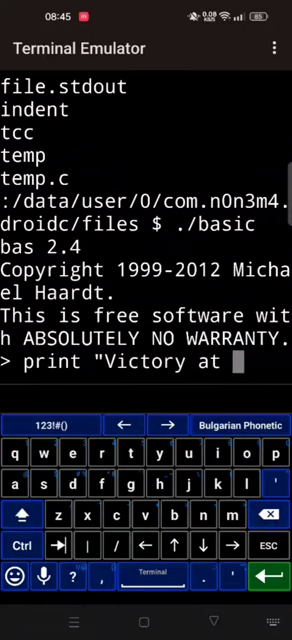
{"action": "type", "text": "last!\""}
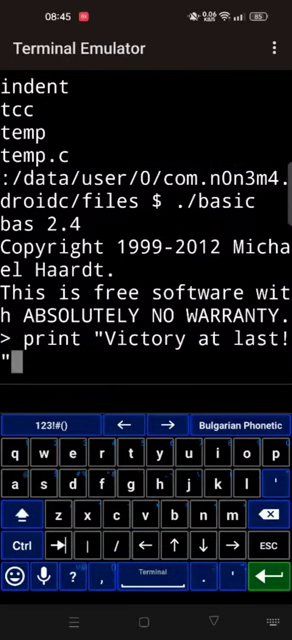
{"action": "key", "text": "Enter"}
{"action": "type", "text": "system"}
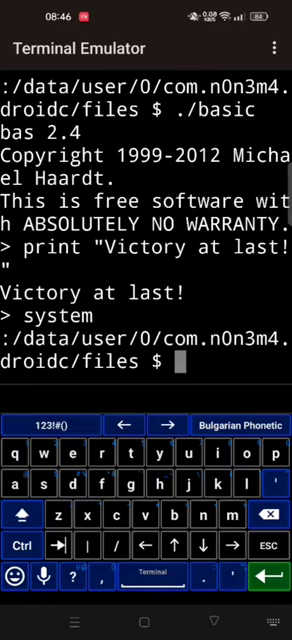
{"action": "key", "text": "HOME"}
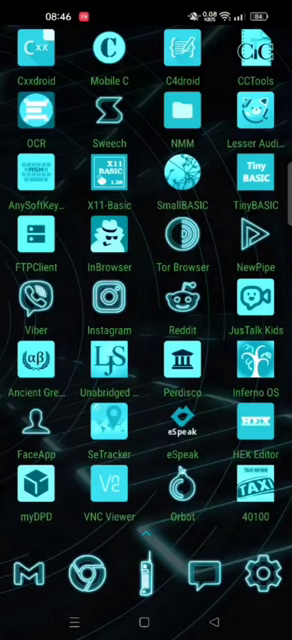